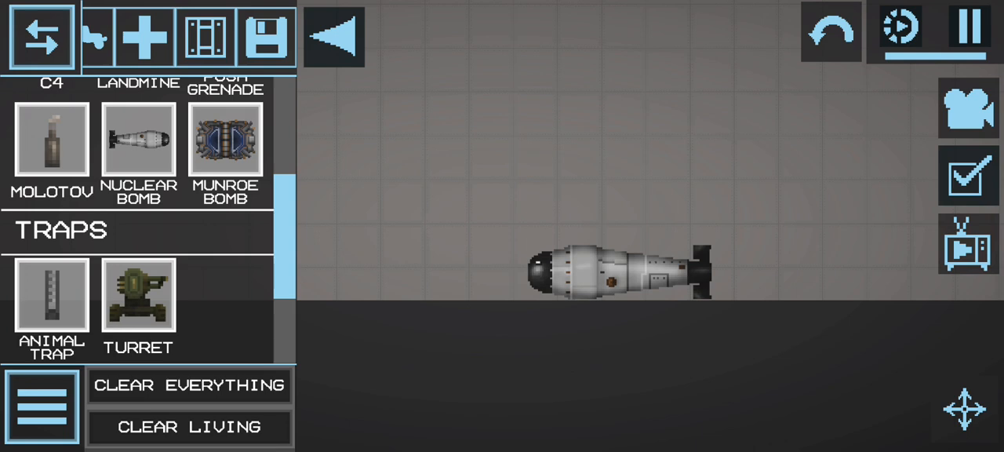
Close the item catalogue and detonate the nuclear bomb on the floor.
click(41, 36)
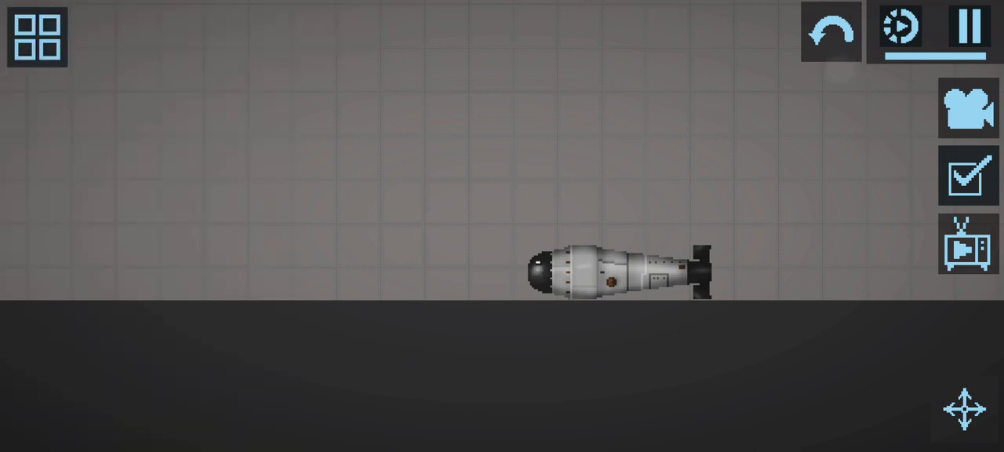
click(970, 27)
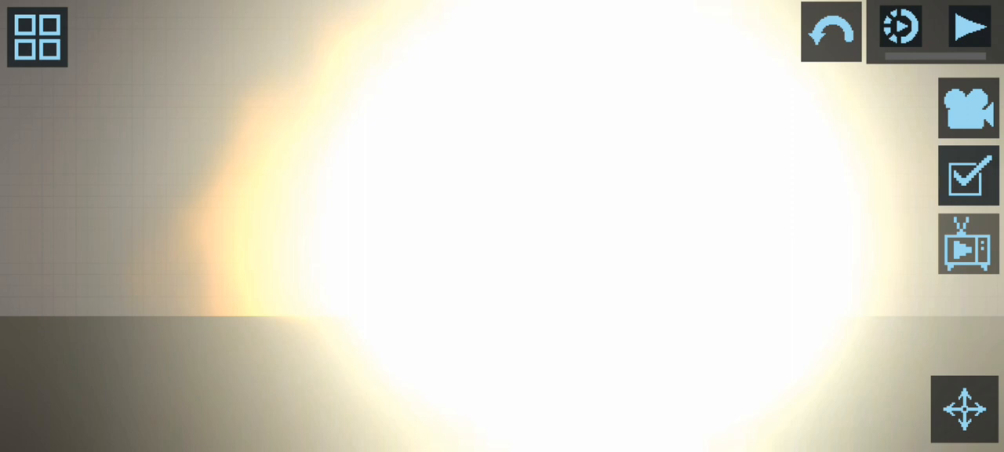
Clear the nuclear blast from the scene, leaving the green melon syringe on the floor.
click(971, 27)
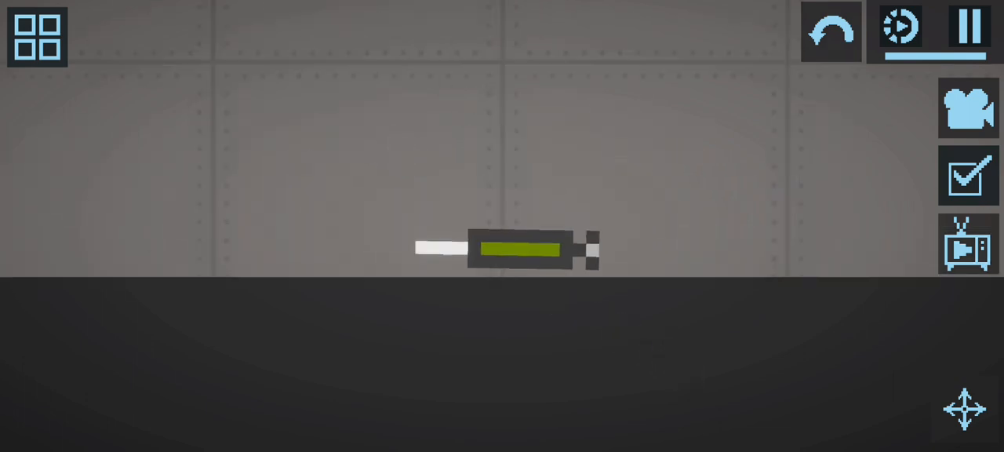
Spawn a human, pause, inject it with the melon syringe, and resume so it turns green.
click(36, 37)
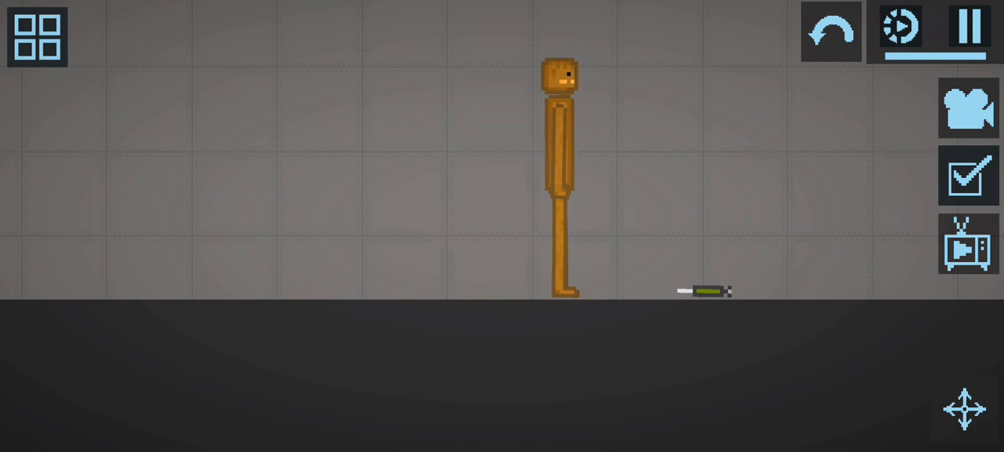
click(970, 28)
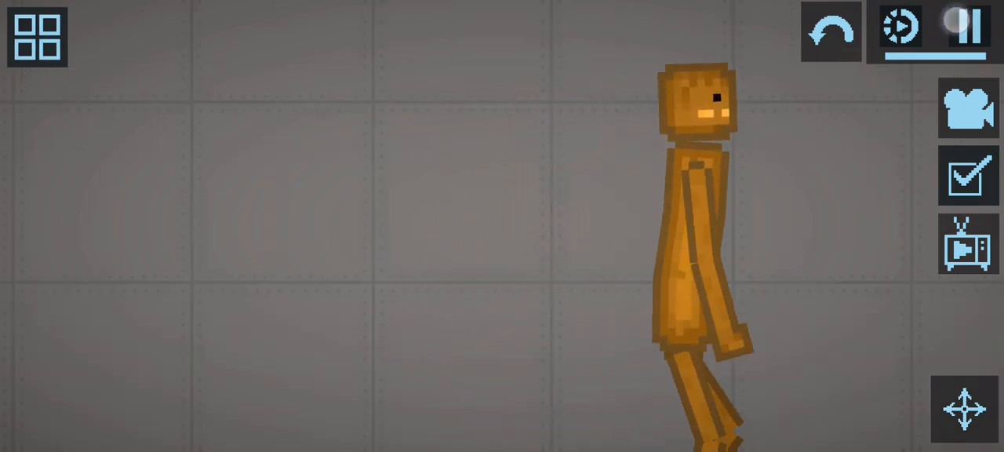
click(968, 26)
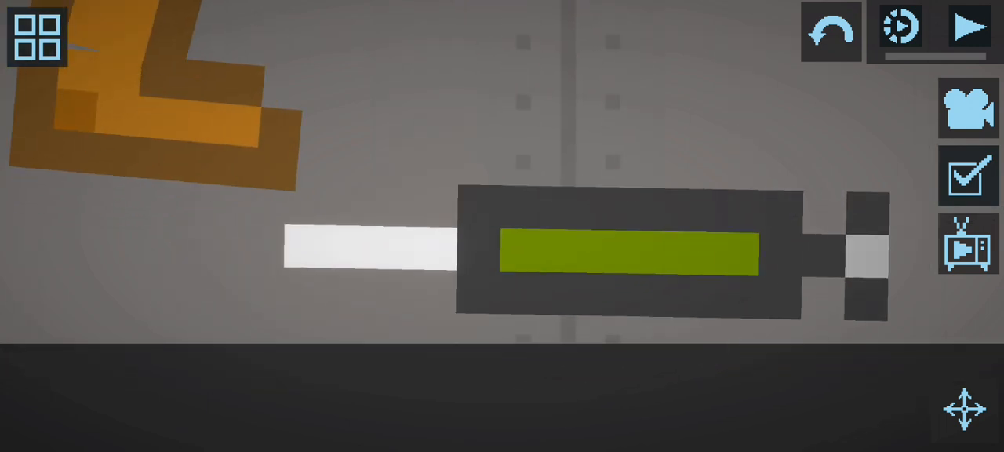
click(970, 29)
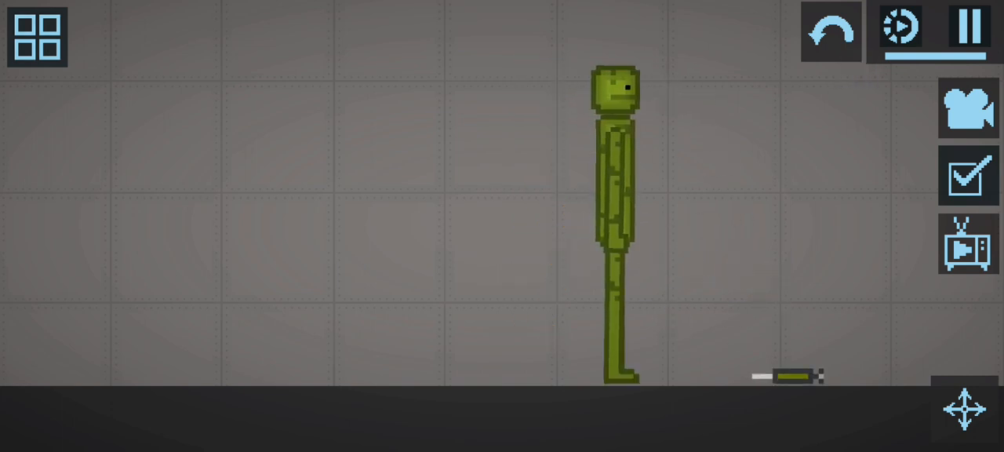
Pause the simulation with the green melon ragdoll and syringe beside its torso.
click(970, 28)
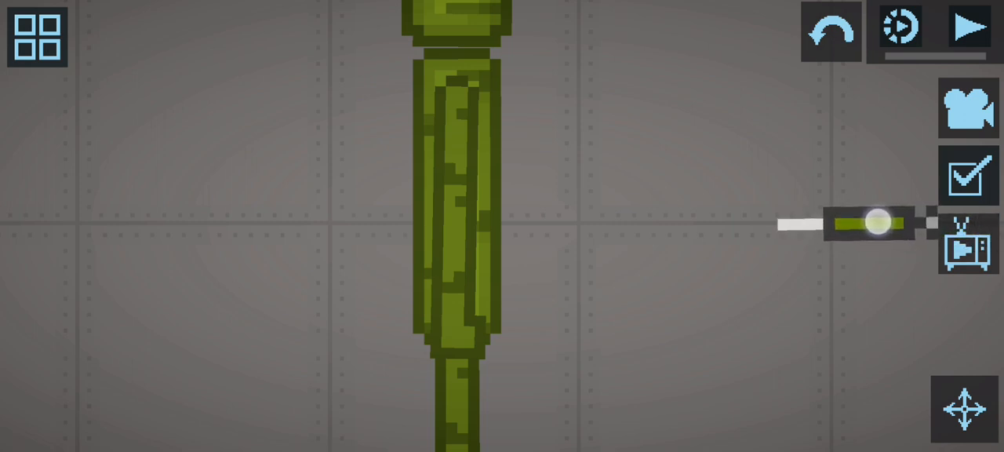
Lift the syringe, jab it into the melon's torso, pull it out, and resume.
drag(871, 224, 670, 188)
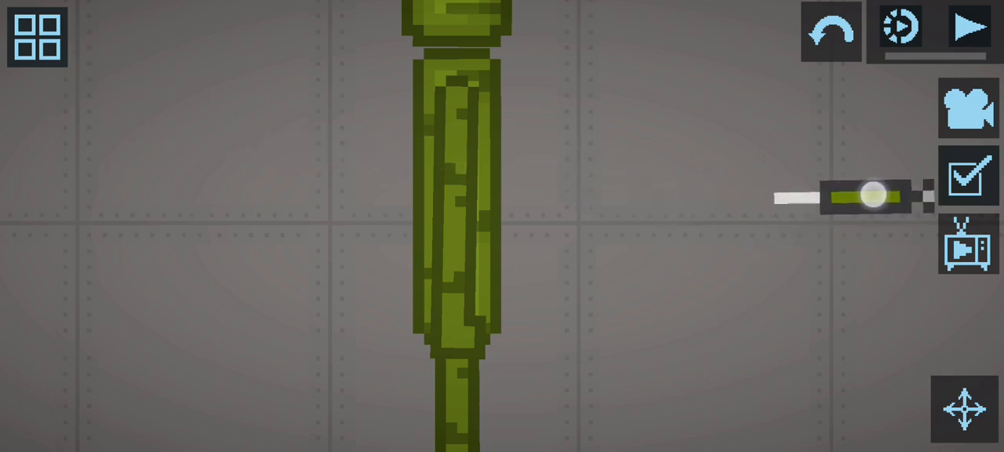
drag(863, 195, 589, 171)
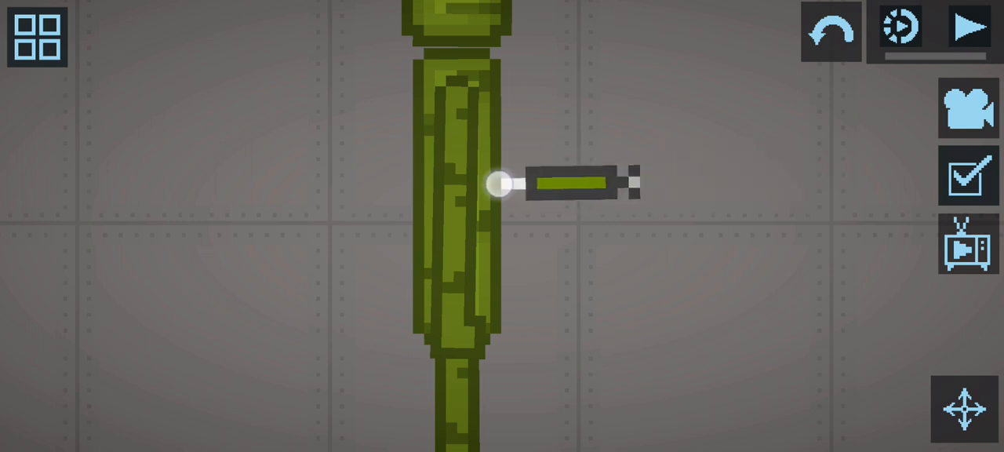
drag(502, 185, 753, 188)
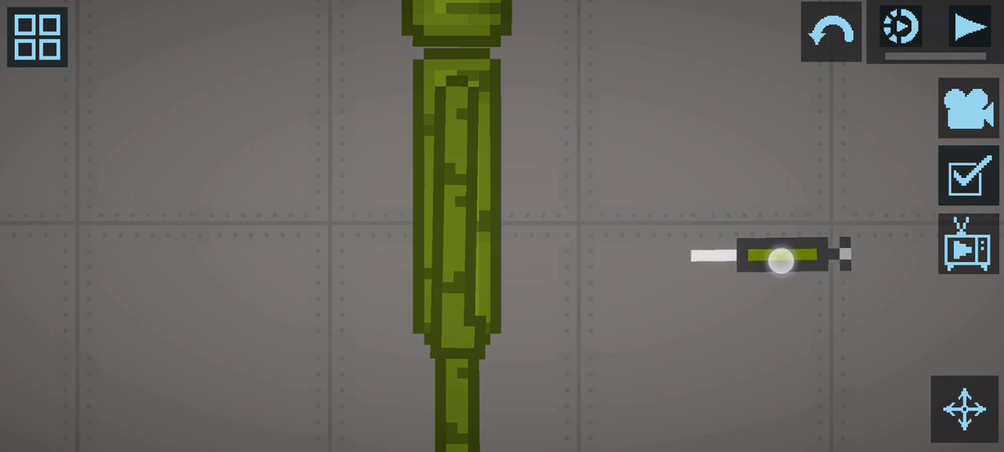
click(970, 28)
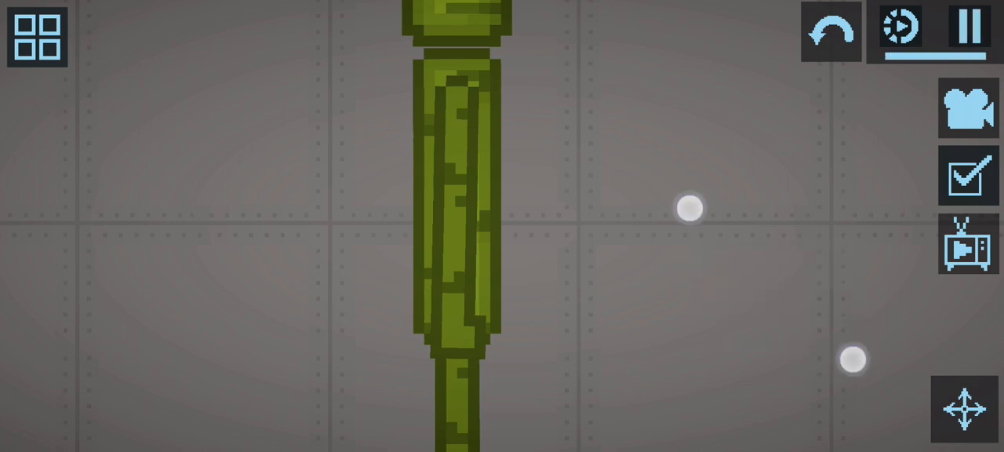